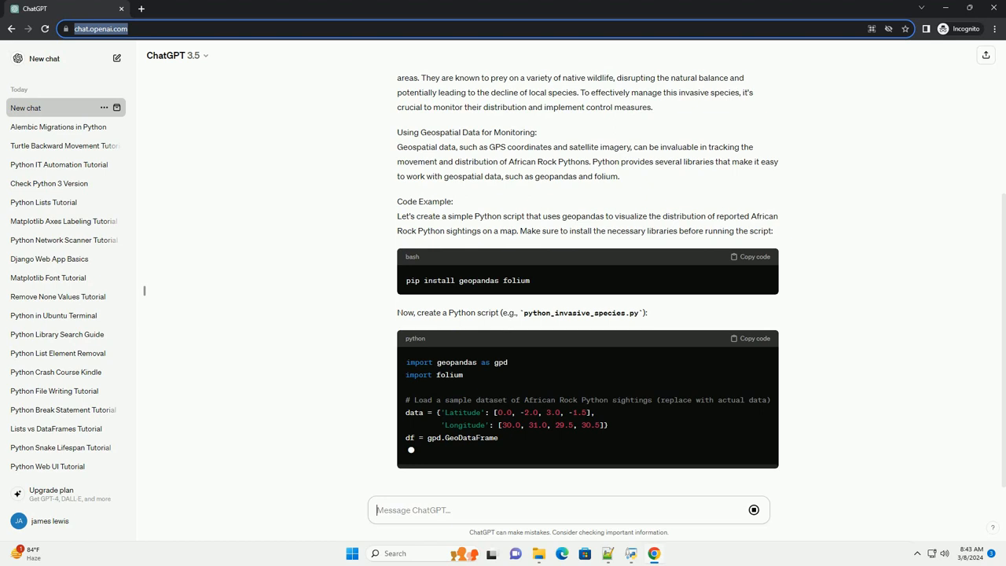
{"action": "scroll", "scroll_direction": "down", "scroll_amount": 3}
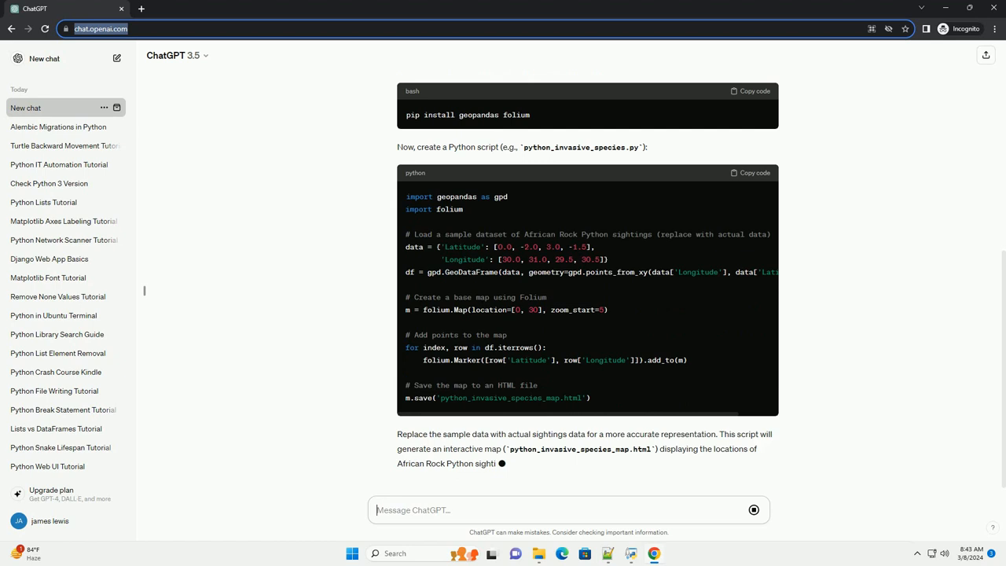
{"action": "scroll", "scroll_direction": "down", "scroll_amount": 3}
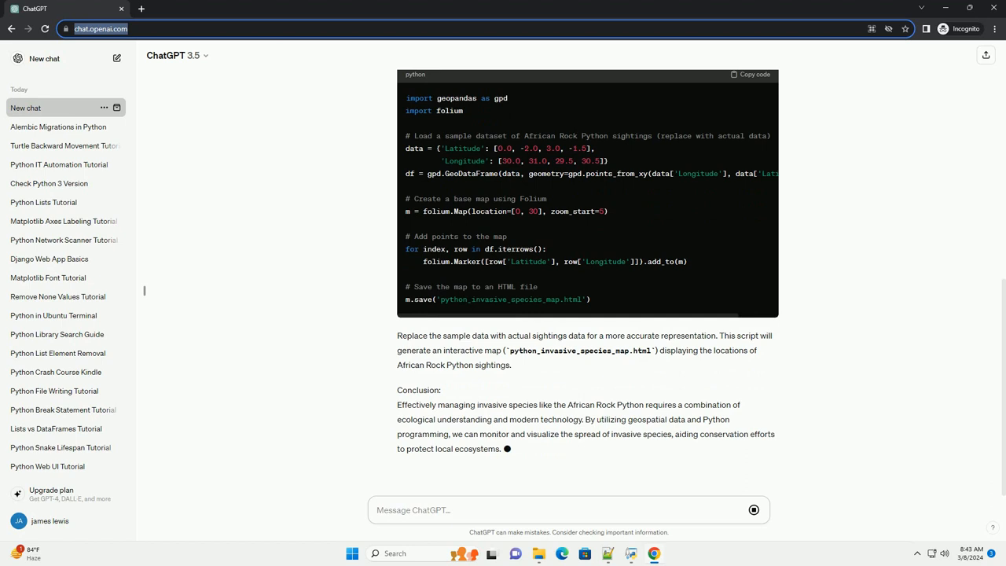